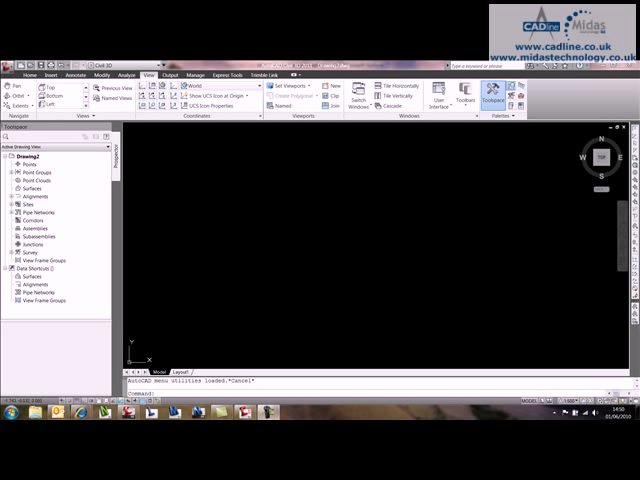
mouse_move(296, 238)
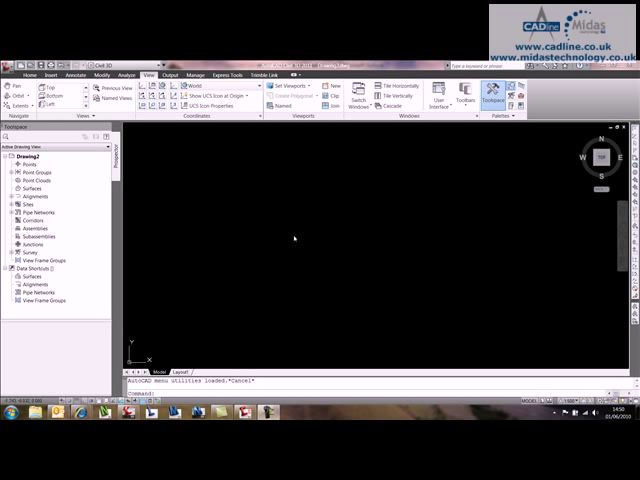
mouse_move(140, 166)
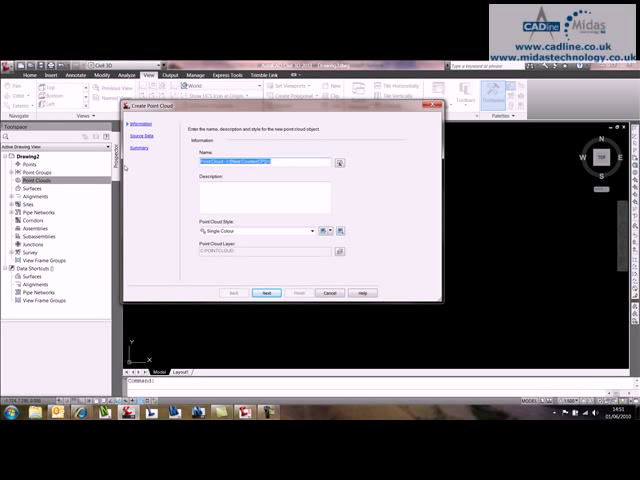
Create point cloud 'POINT CLOUD 5' from the chosen laser-scan file and finish the import.
text(POINT1)
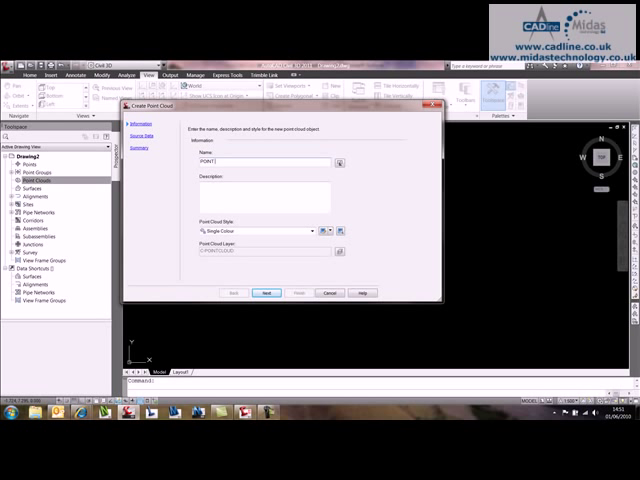
text(POINT CLOUD 5)
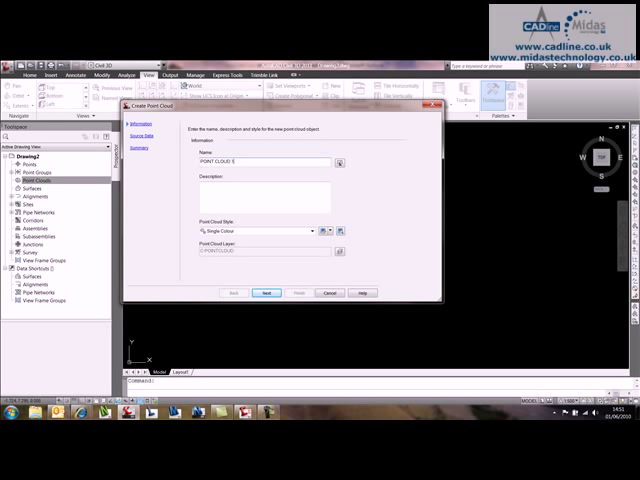
click(264, 292)
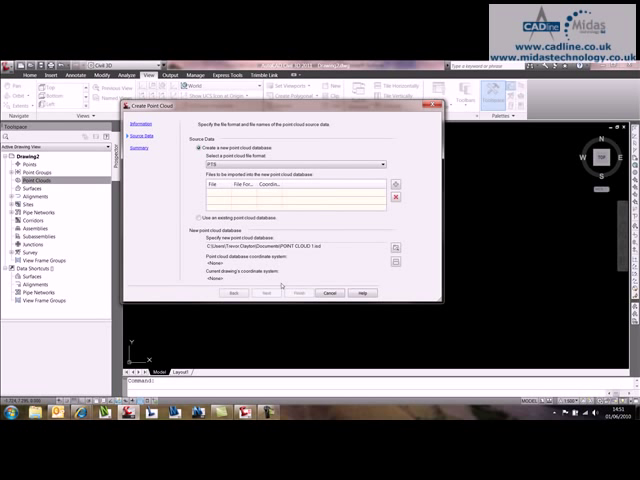
click(382, 164)
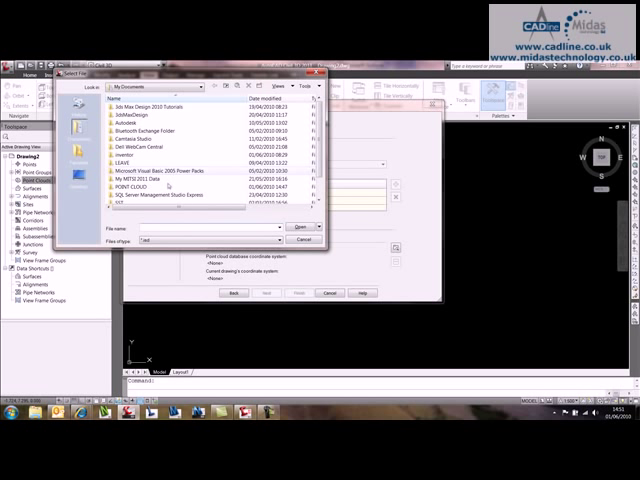
click(150, 188)
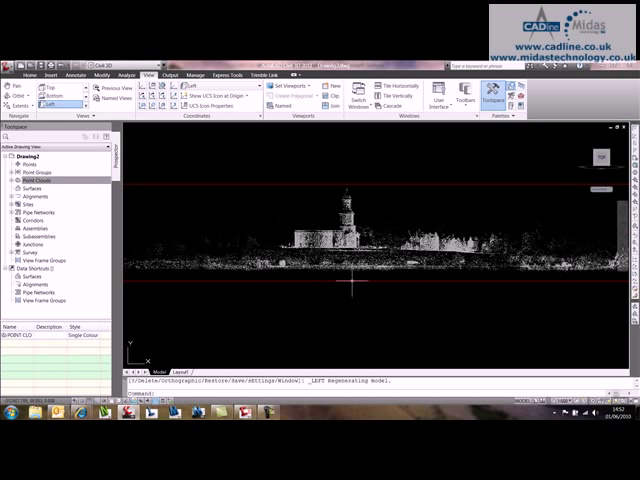
Colour the point cloud by elevation, then restore its plain display.
click(40, 326)
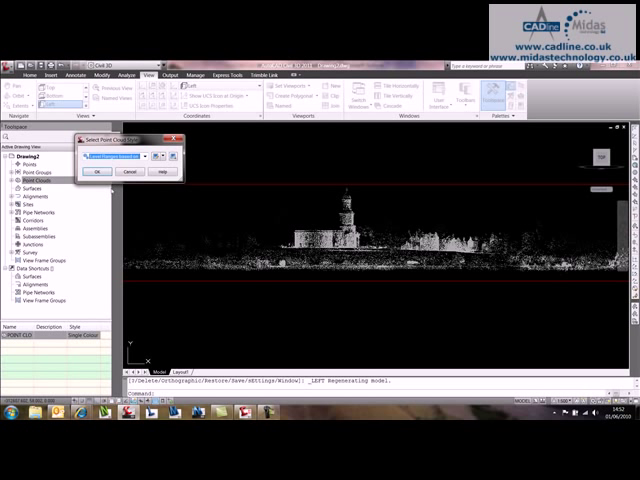
click(96, 172)
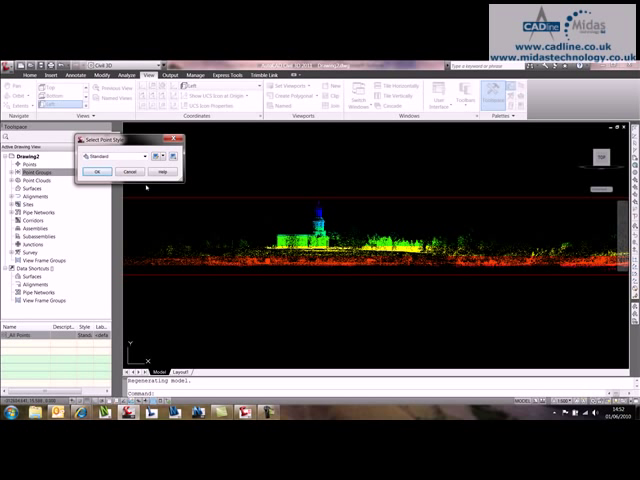
click(98, 172)
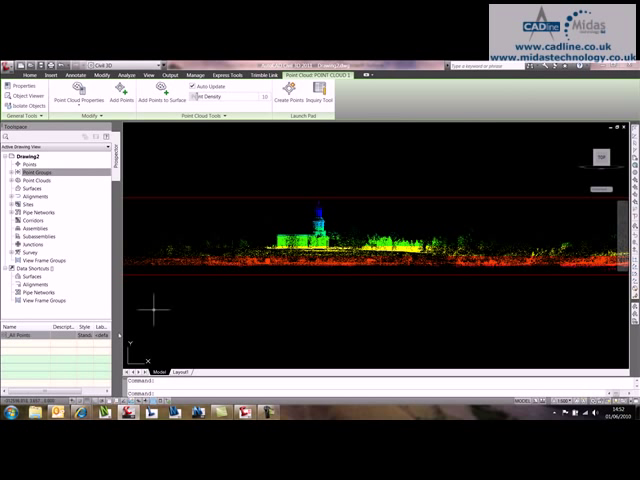
Select POINT CLOUD 5 under the Point Clouds group in Prospector.
click(26, 180)
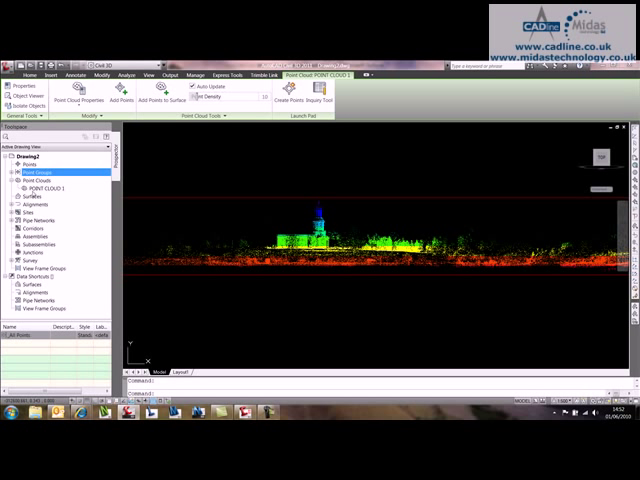
click(50, 188)
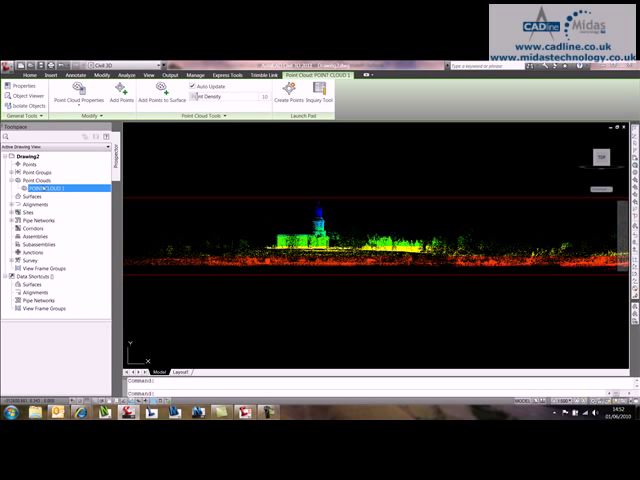
click(50, 188)
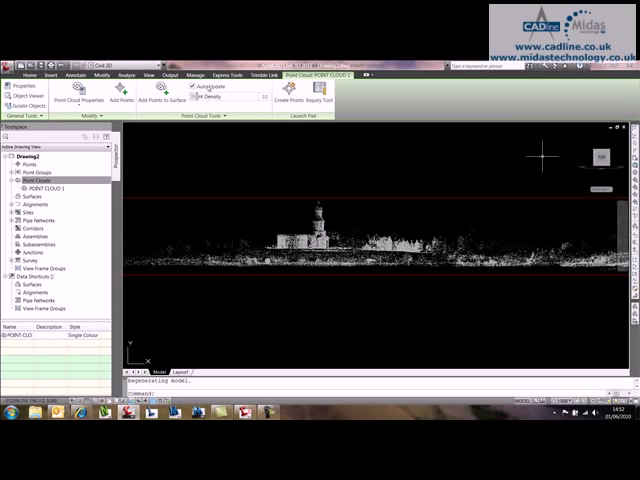
Show the junction from Top view with blue elevation colouring on the point cloud.
click(152, 74)
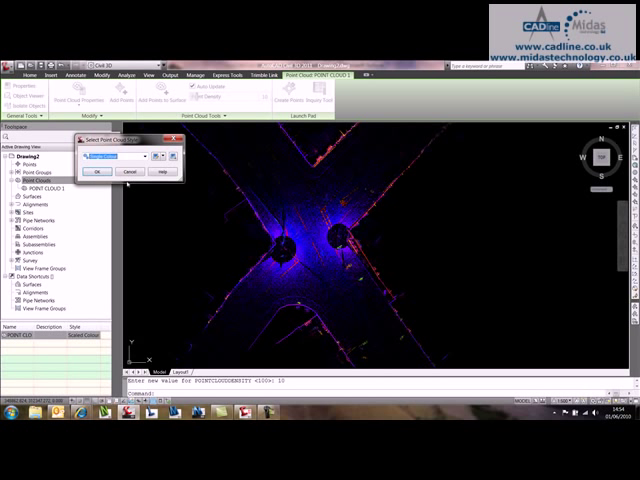
Return the cloud to plain white and begin tracing the junction boundary with PLINE.
click(98, 172)
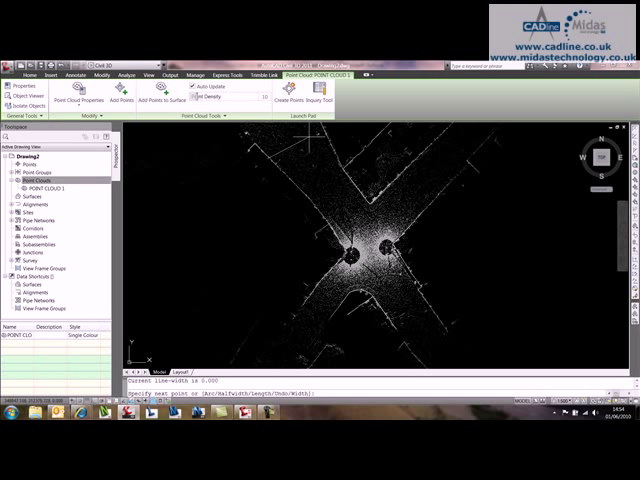
click(364, 204)
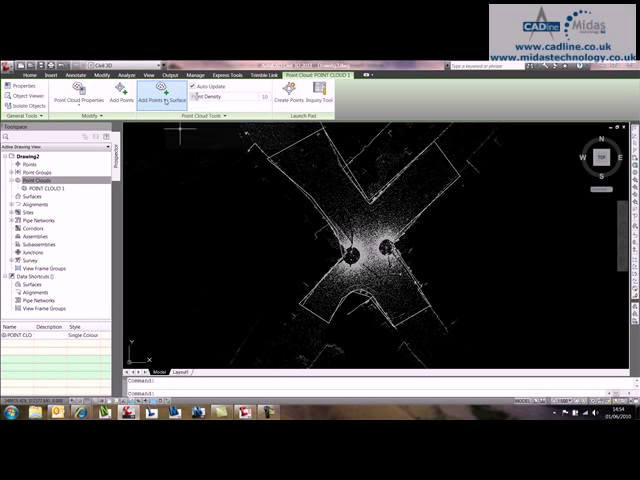
mouse_move(160, 100)
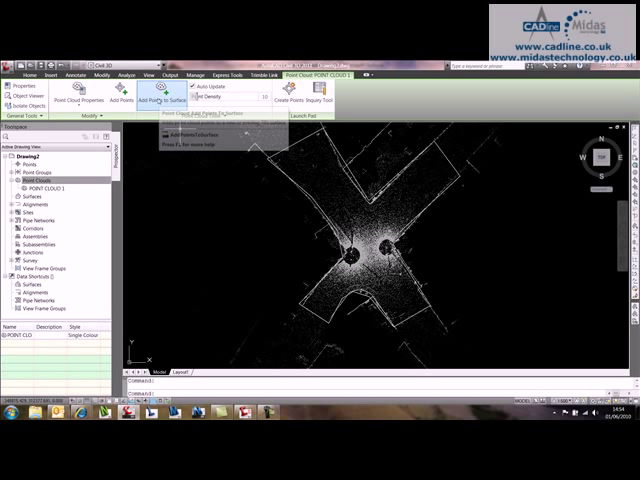
Add the cloud's points inside the junction polyline (Object region) to a new named TIN surface.
click(152, 96)
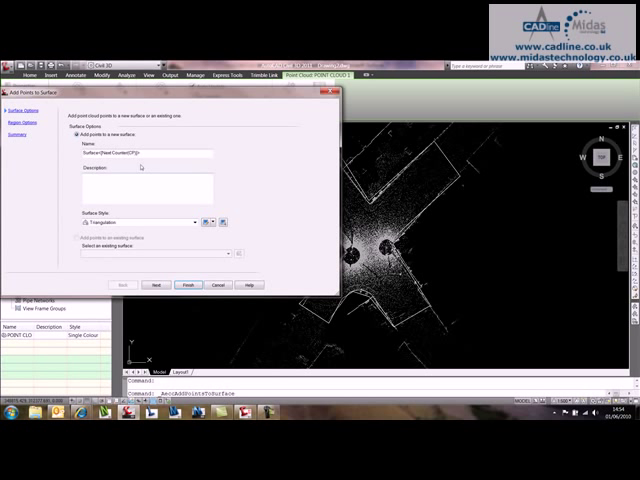
text(POINT CLOUD SURFACE)
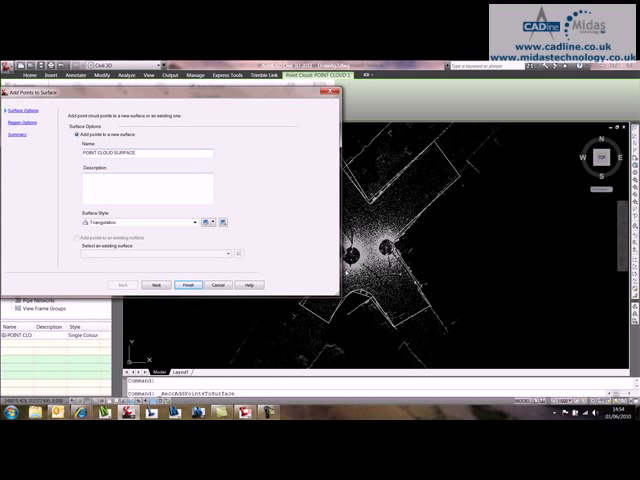
click(198, 222)
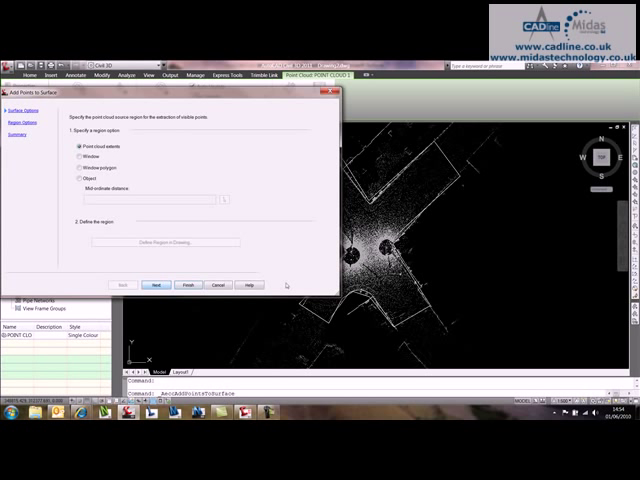
click(74, 180)
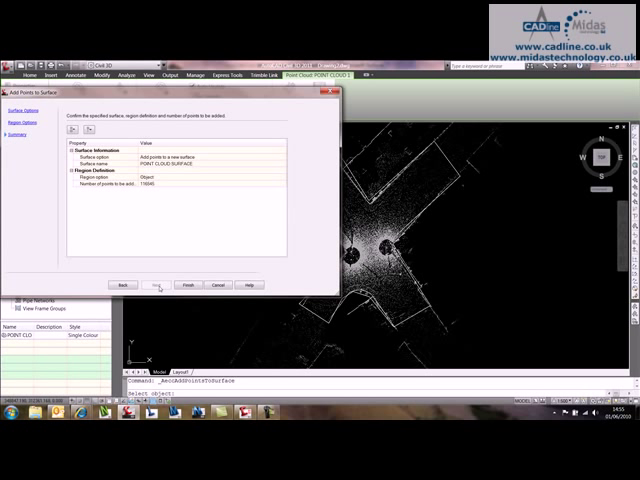
click(188, 284)
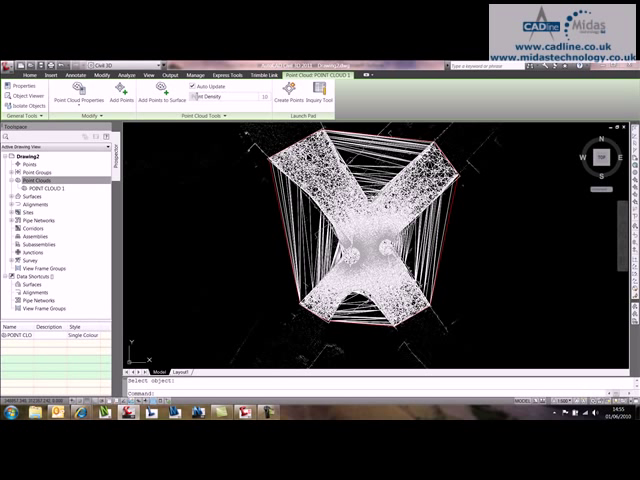
Deselect, then expand Surfaces, the new junction surface and its Definition in Prospector.
click(40, 180)
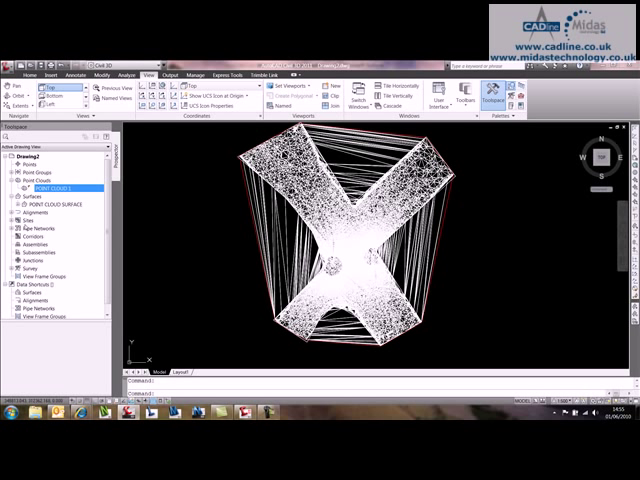
click(24, 210)
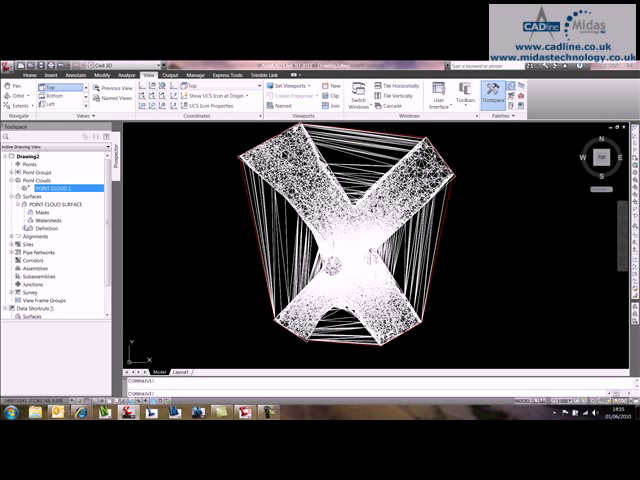
click(36, 216)
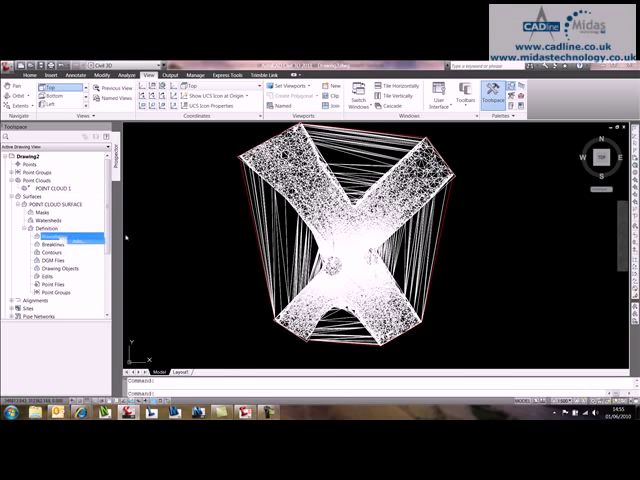
click(44, 228)
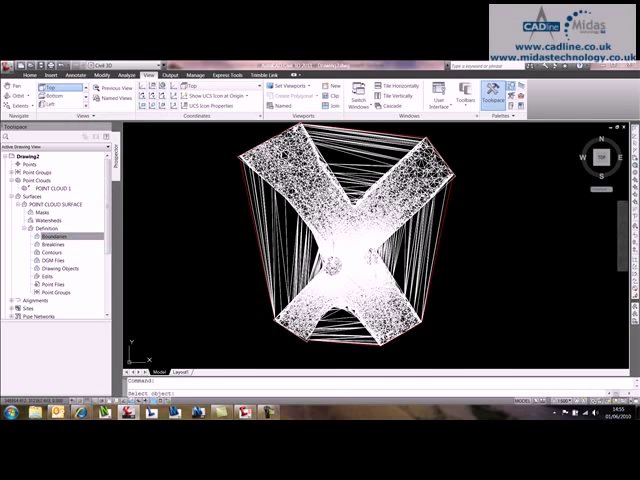